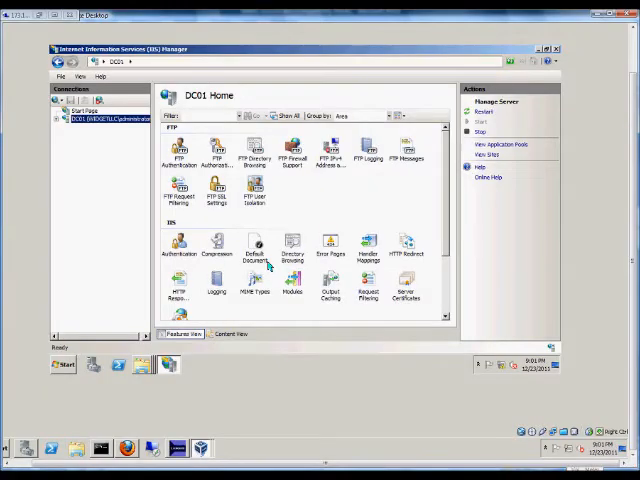
mouse_move(97, 248)
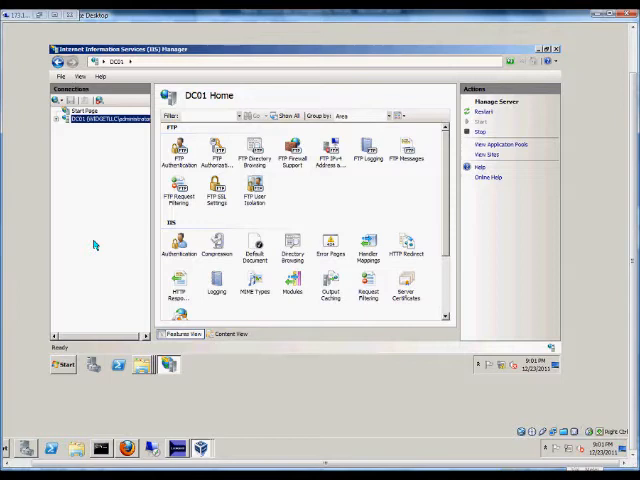
mouse_move(108, 186)
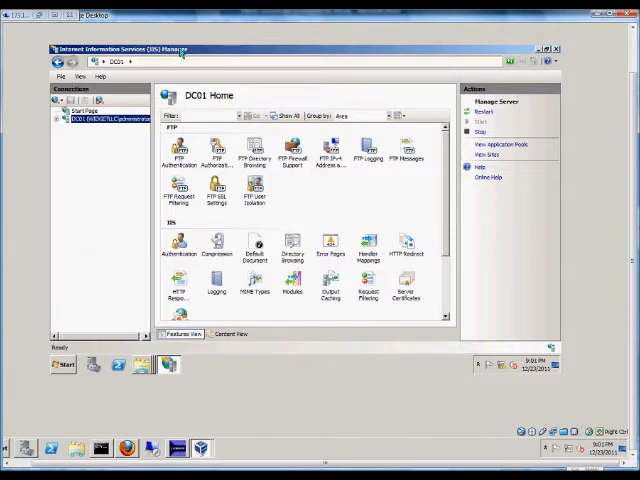
mouse_move(170, 98)
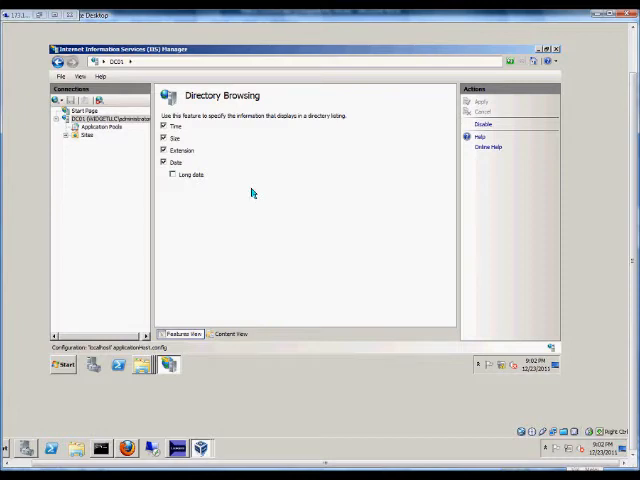
mouse_move(242, 190)
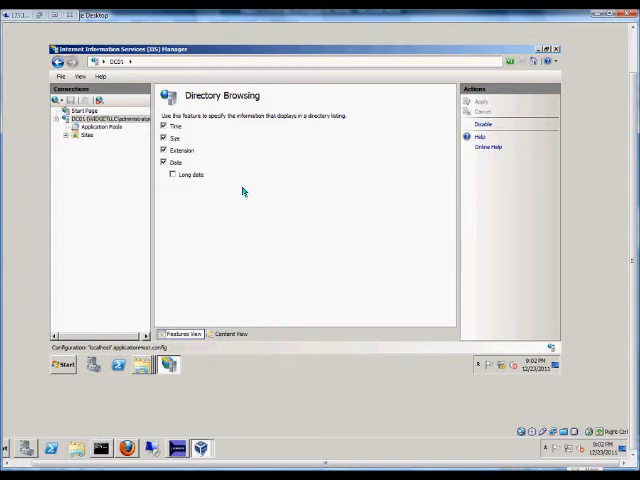
mouse_move(246, 189)
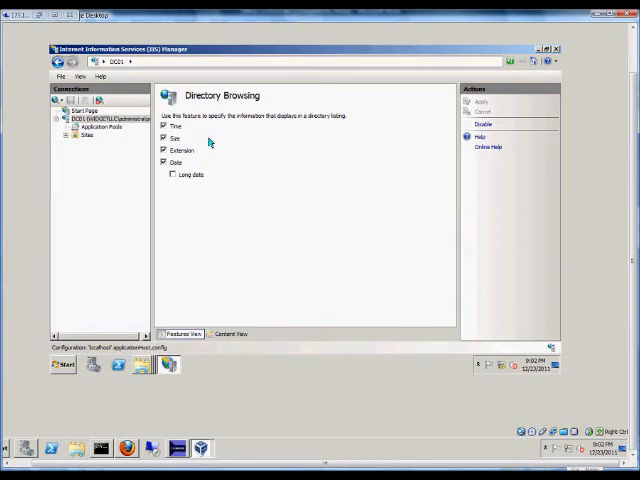
mouse_move(190, 147)
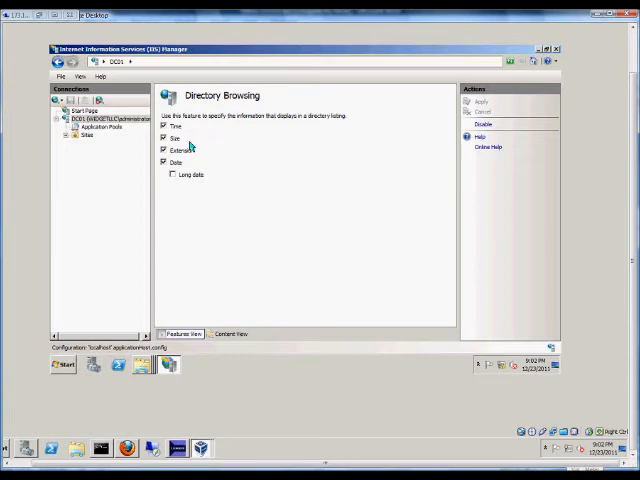
mouse_move(198, 184)
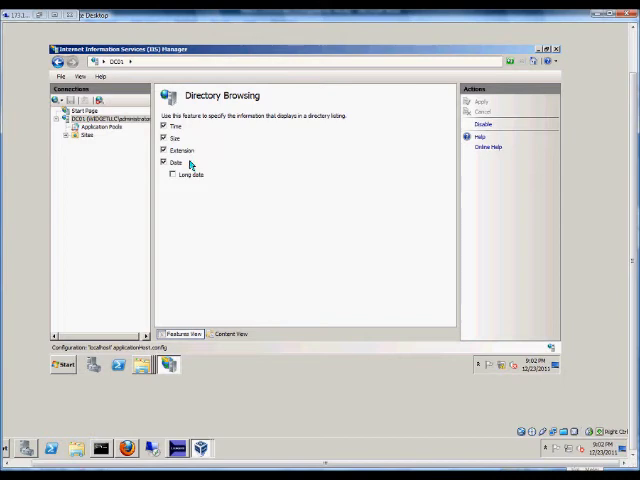
Disable directory browsing for the DC01 server from the Directory Browsing page's Actions pane
click(172, 175)
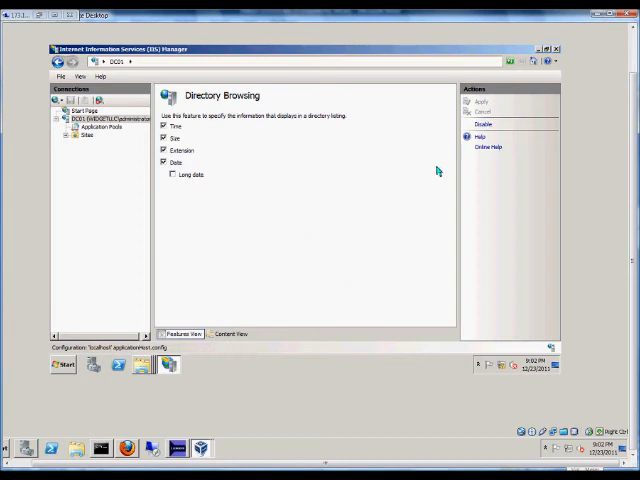
click(481, 123)
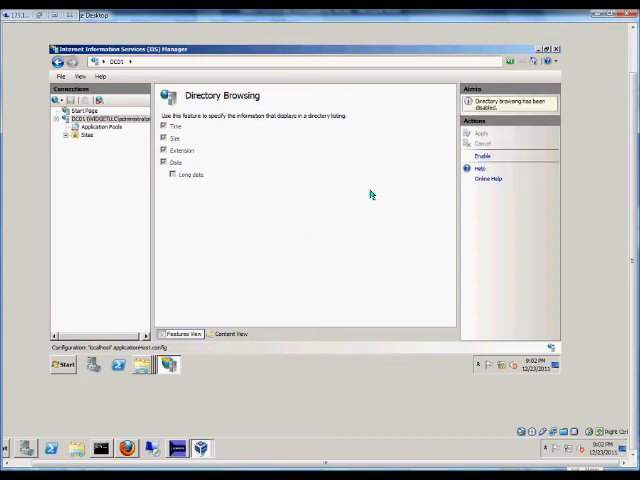